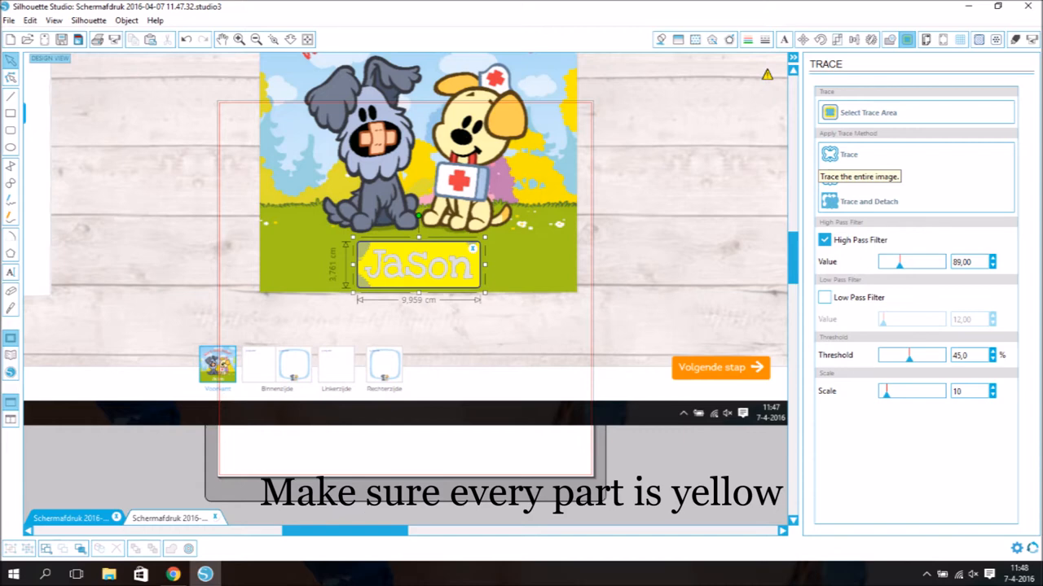
Release the traced 'JaSon' compound path into separate paths and fill them solid blue
right_click(382, 342)
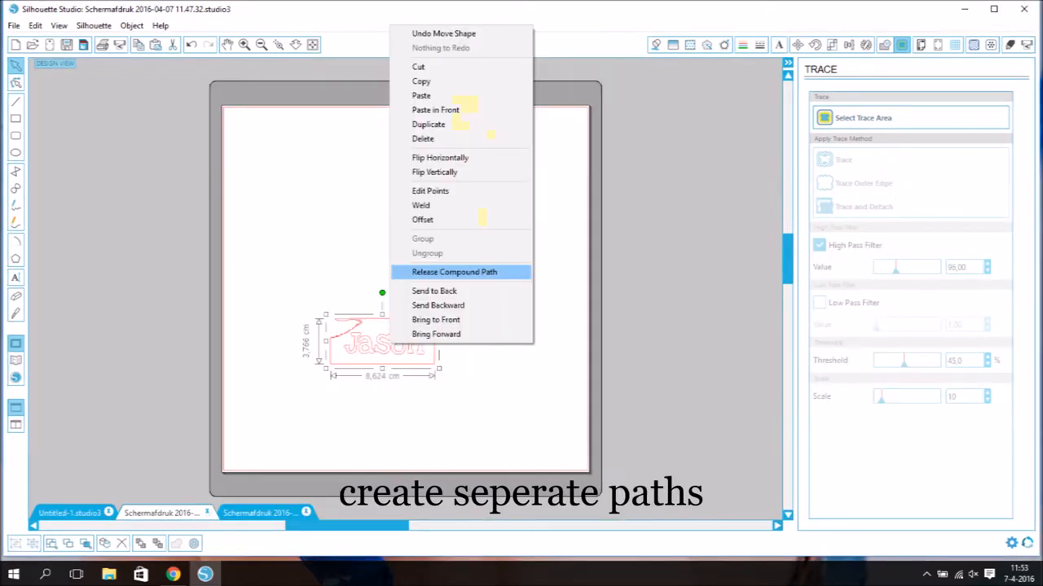
click(454, 271)
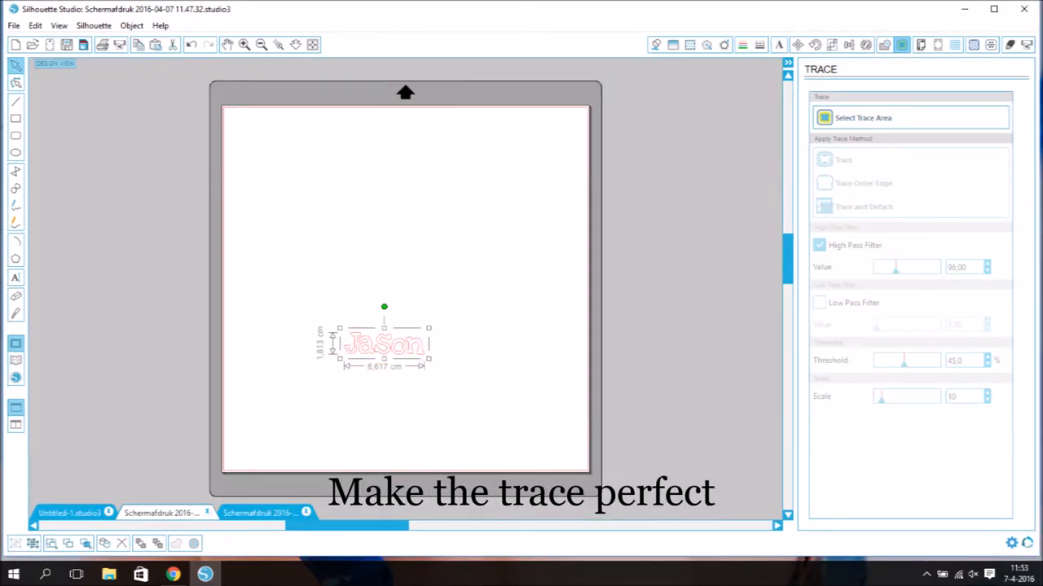
click(901, 45)
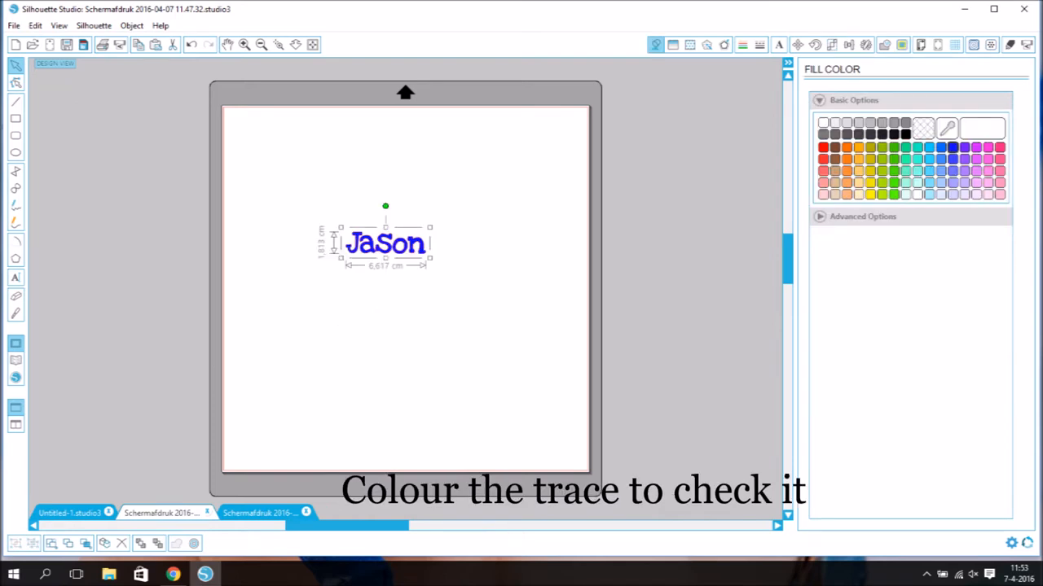